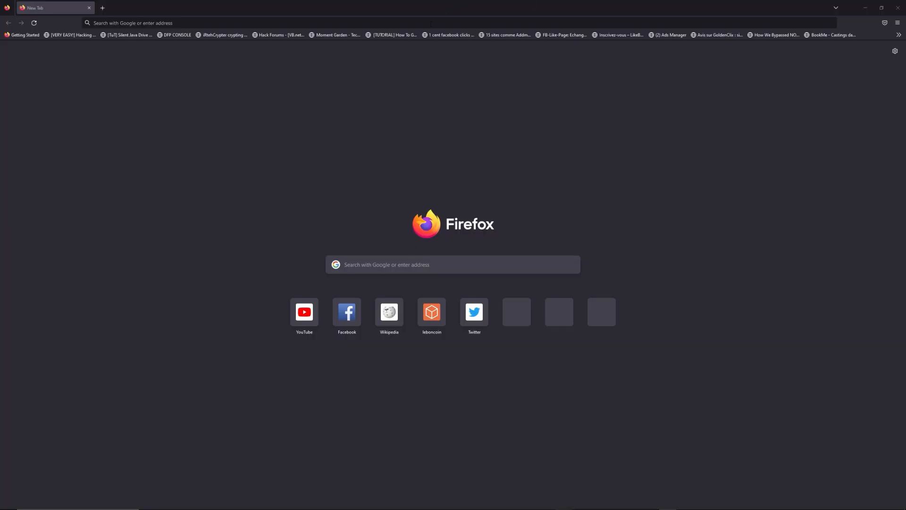
Enter freewebtools.com/192.168 in the Firefox address bar
{"action": "type", "text": "freewebtools.com/192."}
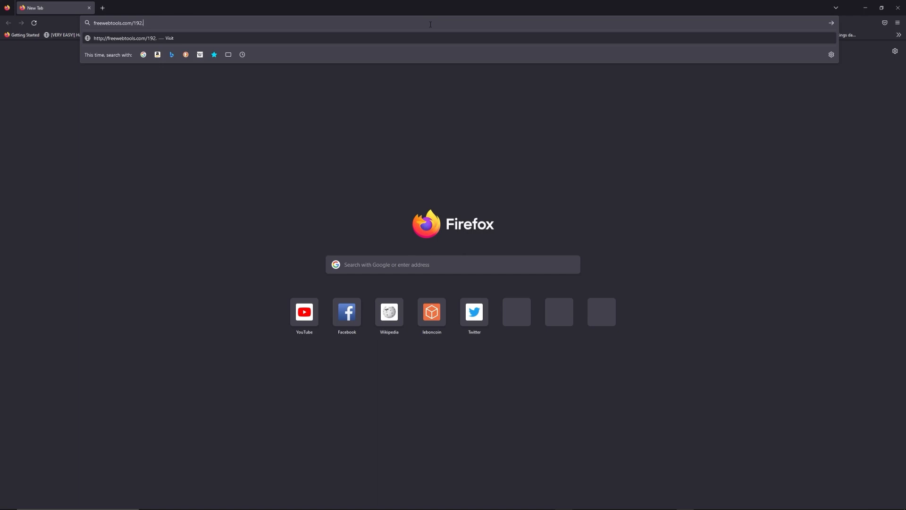
{"action": "type", "text": "168"}
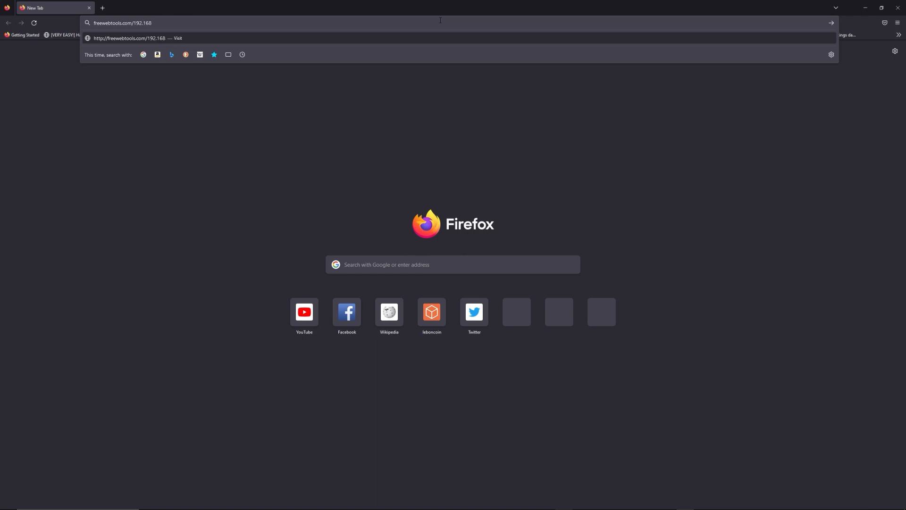
{"action": "mouse_move", "coordinate": [571, 4]}
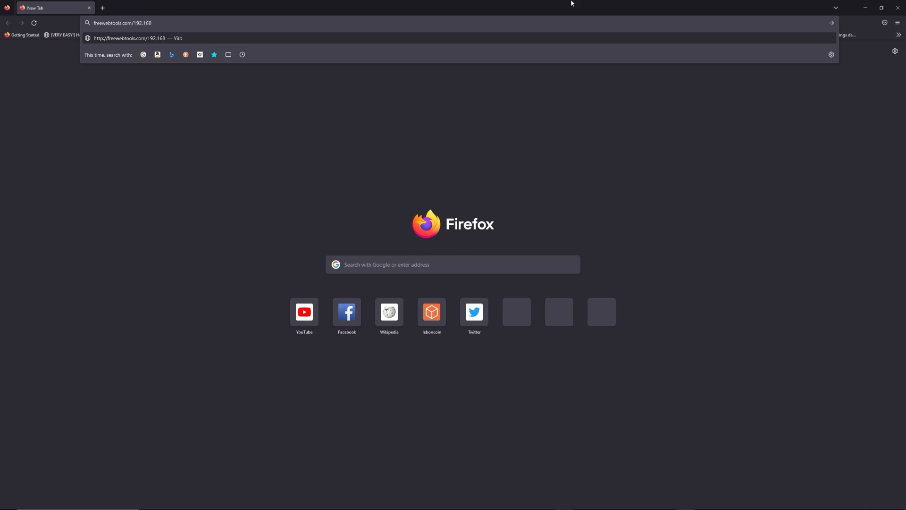
{"action": "mouse_move", "coordinate": [588, 16]}
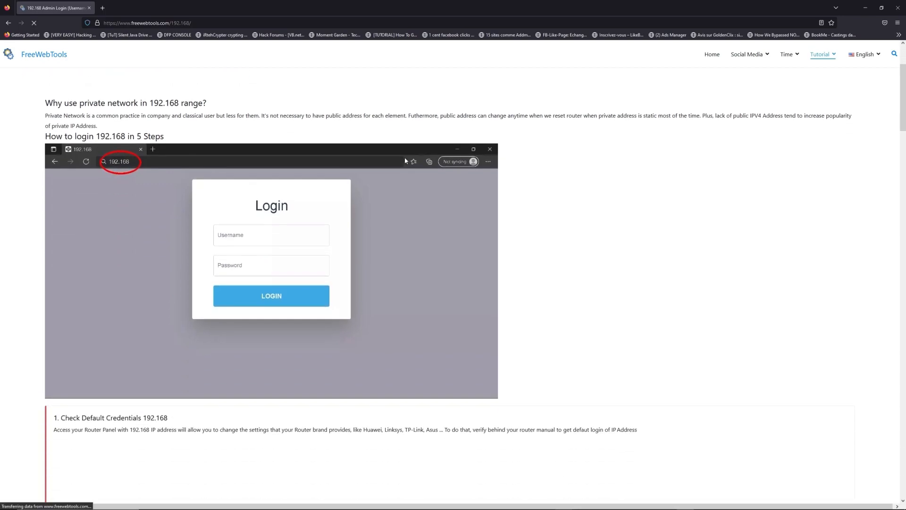
Scroll down to the tutorial's first step about the Run dialog with cmd
{"action": "scroll", "scroll_direction": "down", "scroll_amount": 3}
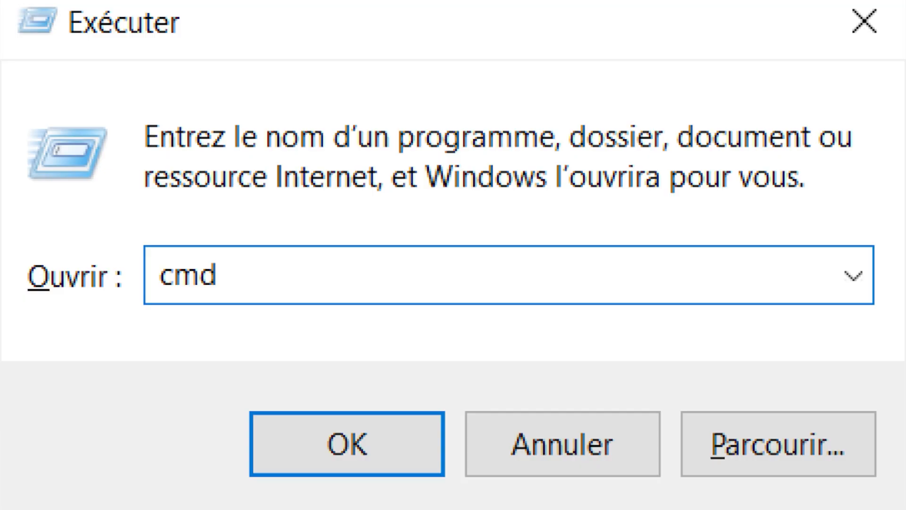
Close the Run dialog and return to the guide's Launch cmd Software step
{"action": "left_click", "coordinate": [347, 443]}
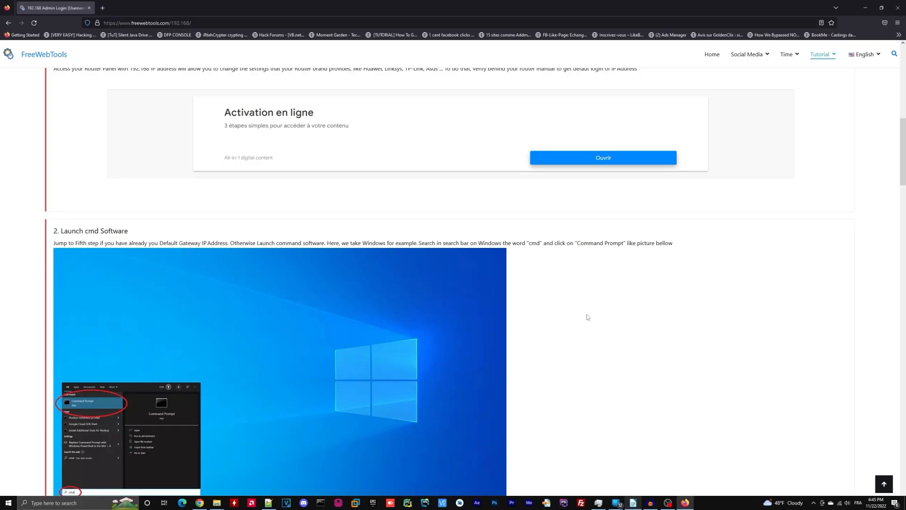
Filter the router credentials list by searching 192.168.1.1
{"action": "scroll", "scroll_direction": "down", "scroll_amount": 3}
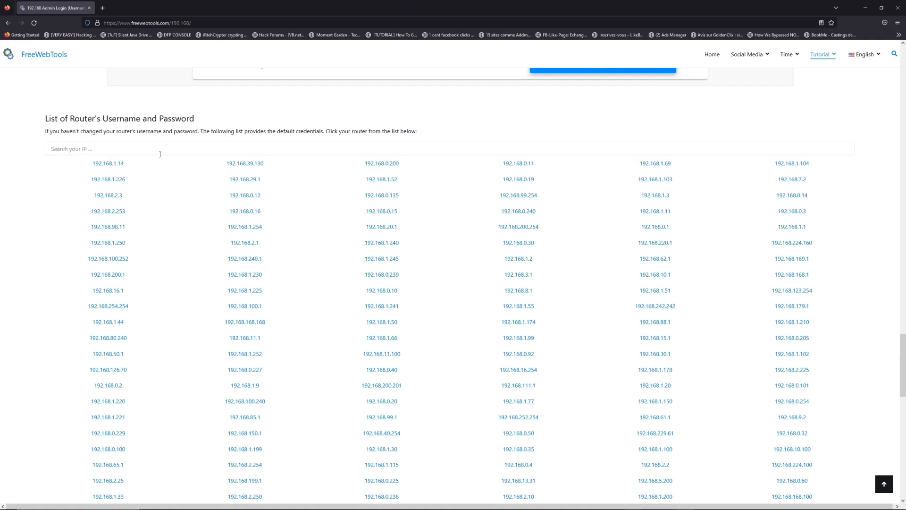
{"action": "left_click", "coordinate": [231, 148]}
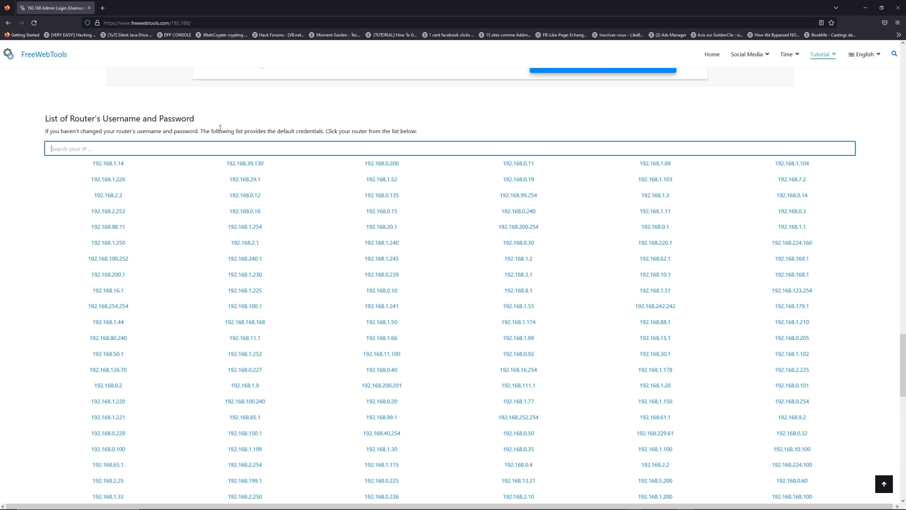
{"action": "mouse_move", "coordinate": [241, 155]}
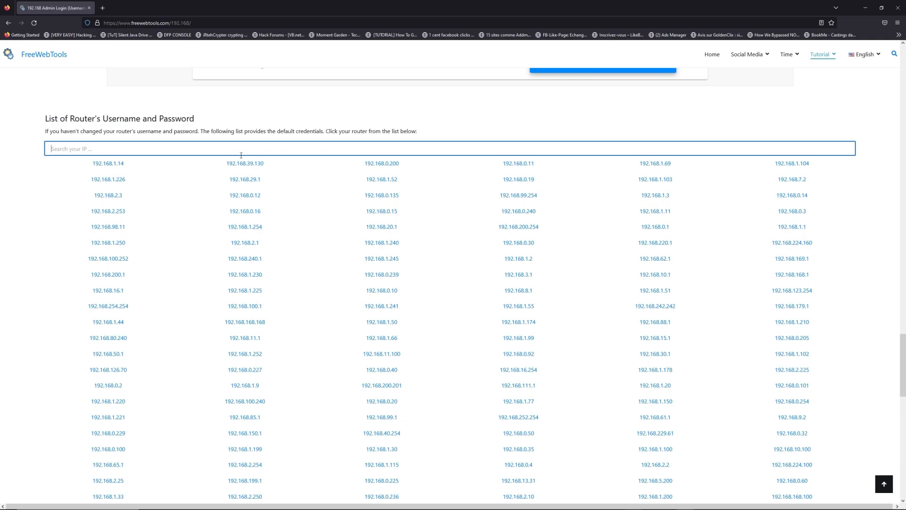
{"action": "type", "text": "192.168.1.1"}
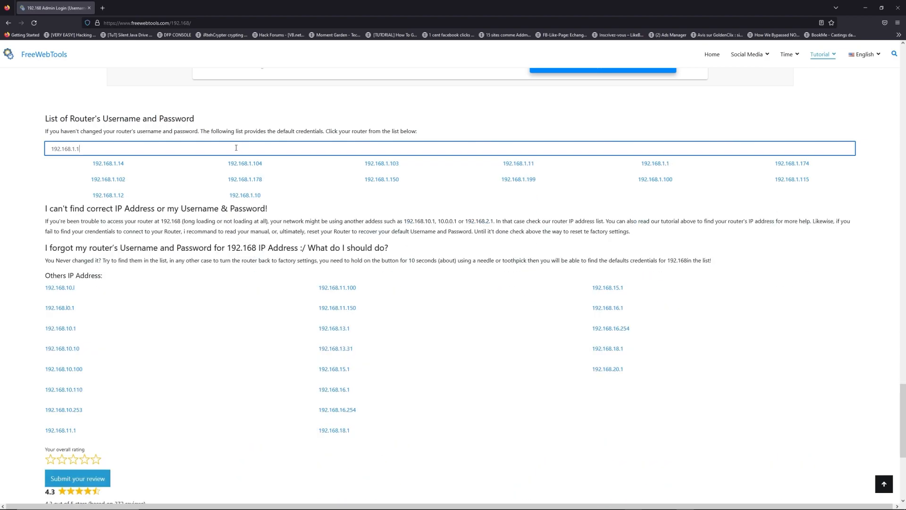
{"action": "mouse_move", "coordinate": [715, 166]}
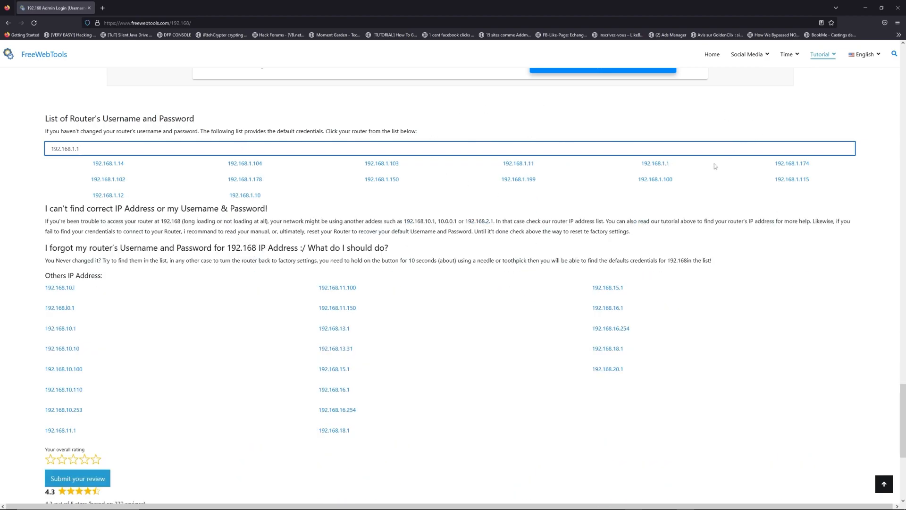
Go to the 192.168.1.1 default credentials page and choose a router brand
{"action": "left_click", "coordinate": [654, 163]}
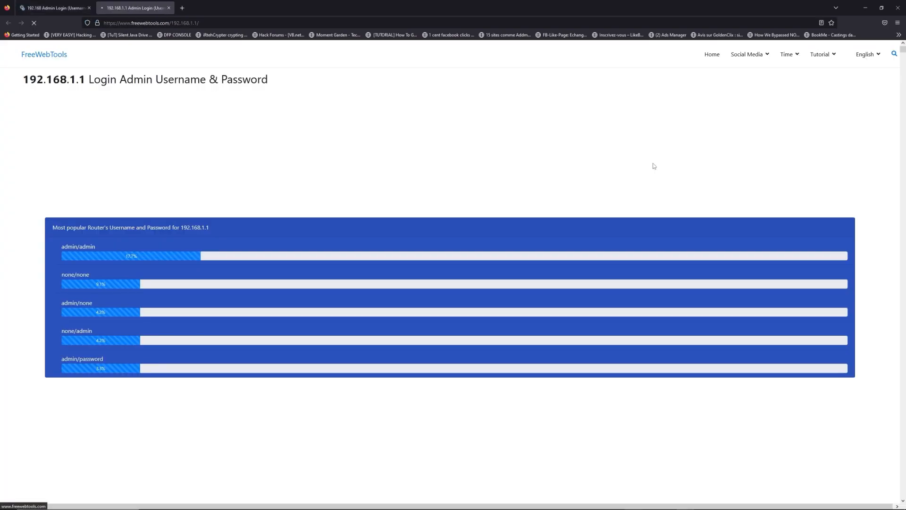
{"action": "scroll", "scroll_direction": "down", "scroll_amount": 3}
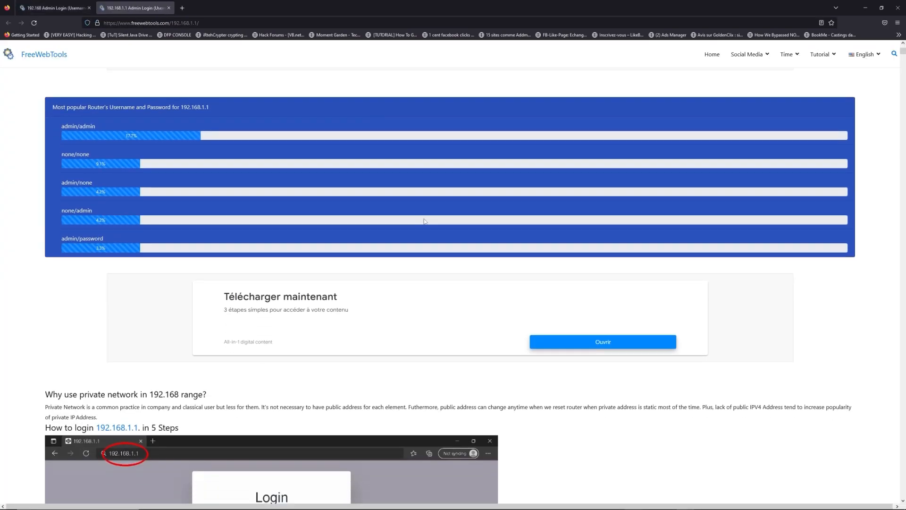
{"action": "scroll", "scroll_direction": "down", "scroll_amount": 3}
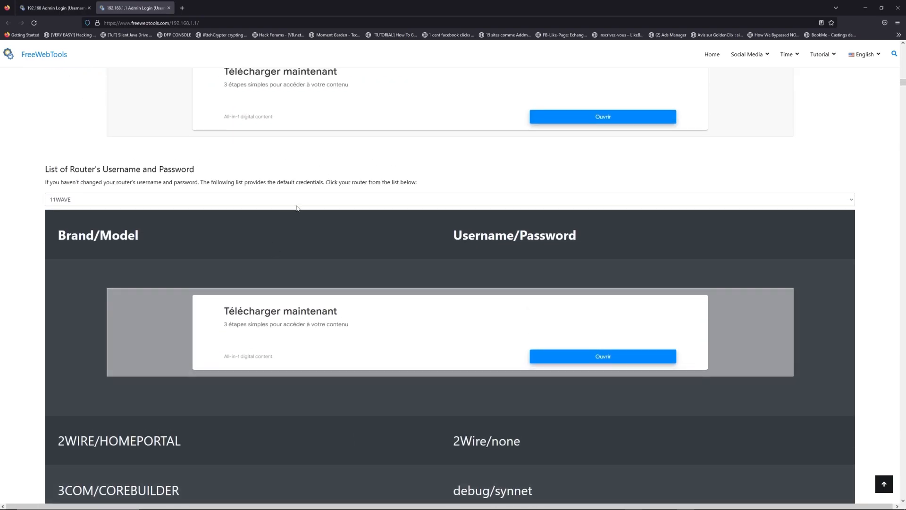
{"action": "left_click", "coordinate": [447, 199]}
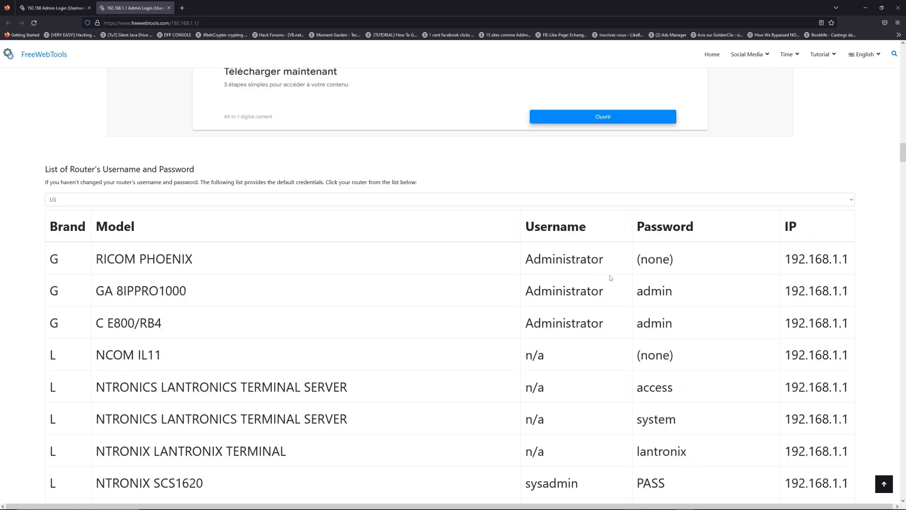
Launch the router's own login page at 192.168.1.1 via the LOGIN button
{"action": "scroll", "scroll_direction": "down", "scroll_amount": 3}
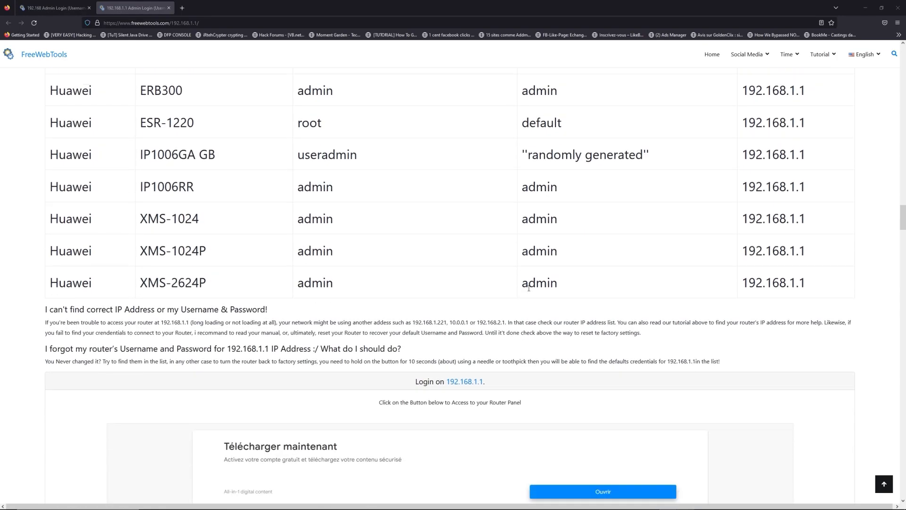
{"action": "scroll", "scroll_direction": "down", "scroll_amount": 3}
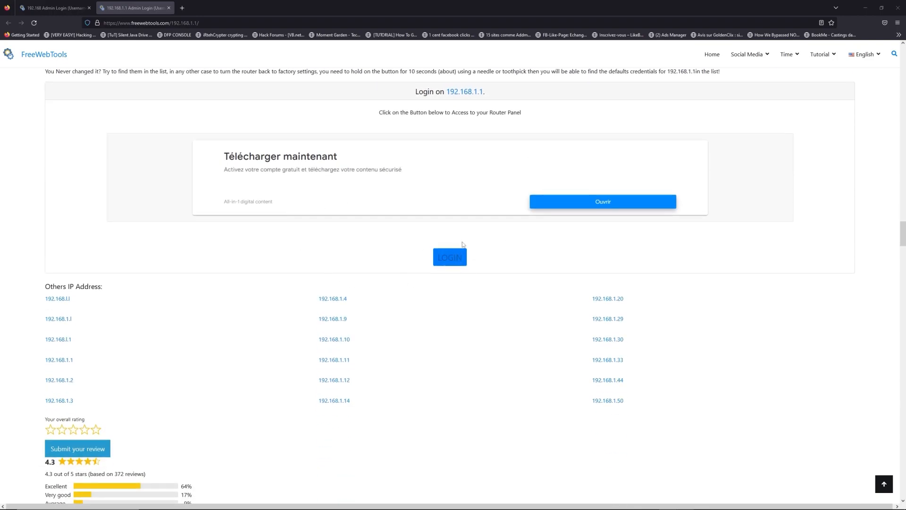
{"action": "left_click", "coordinate": [450, 257]}
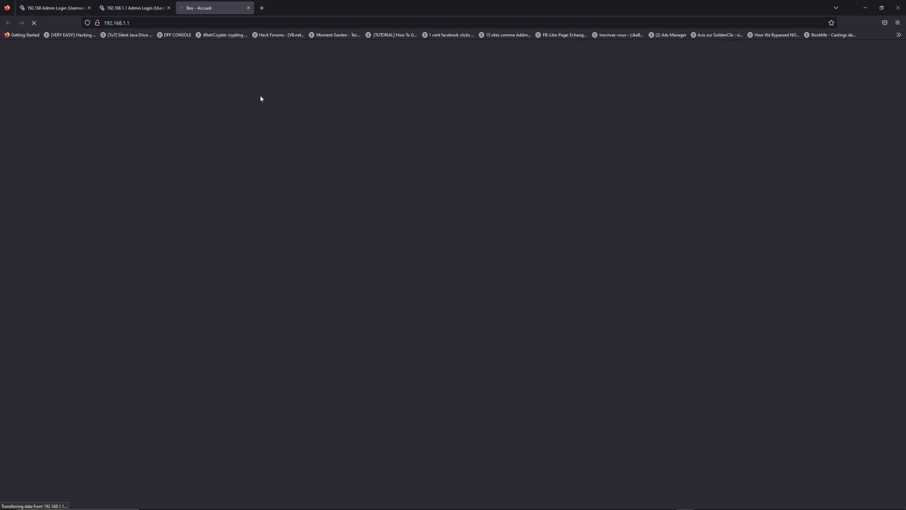